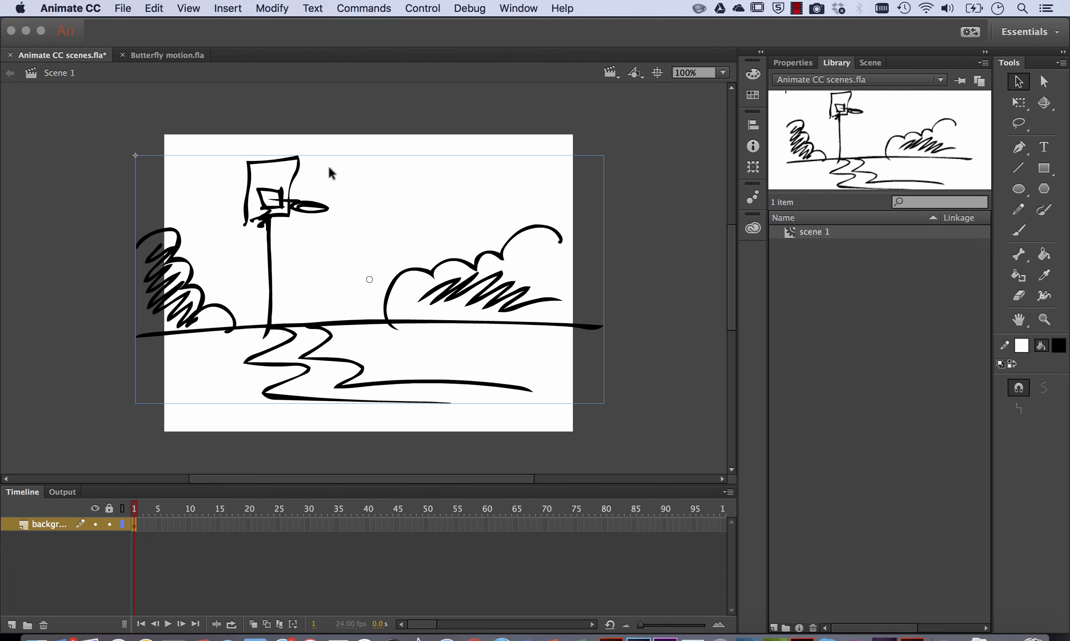
mouse_move(271, 207)
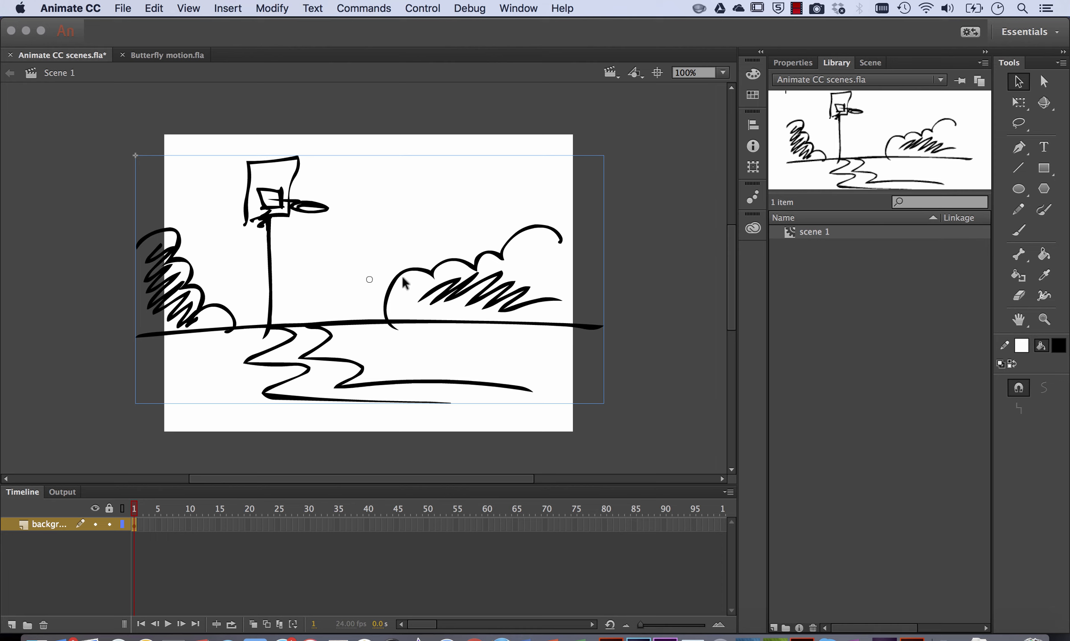
mouse_move(663, 213)
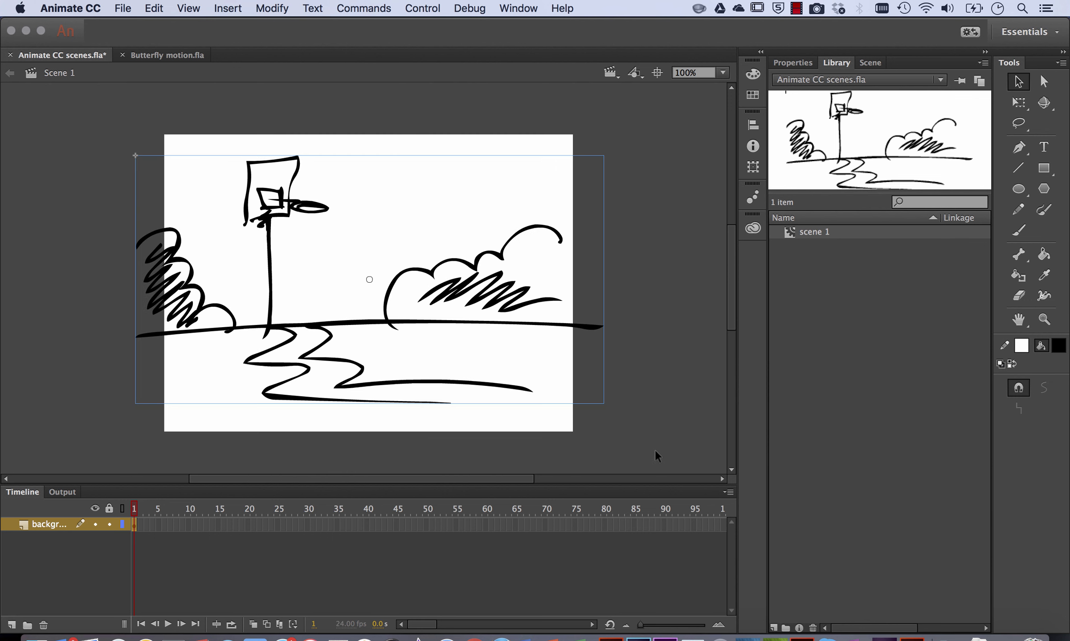
Add a keyframe at frame 50 on the background layer and select a frame inside the span
click(271, 8)
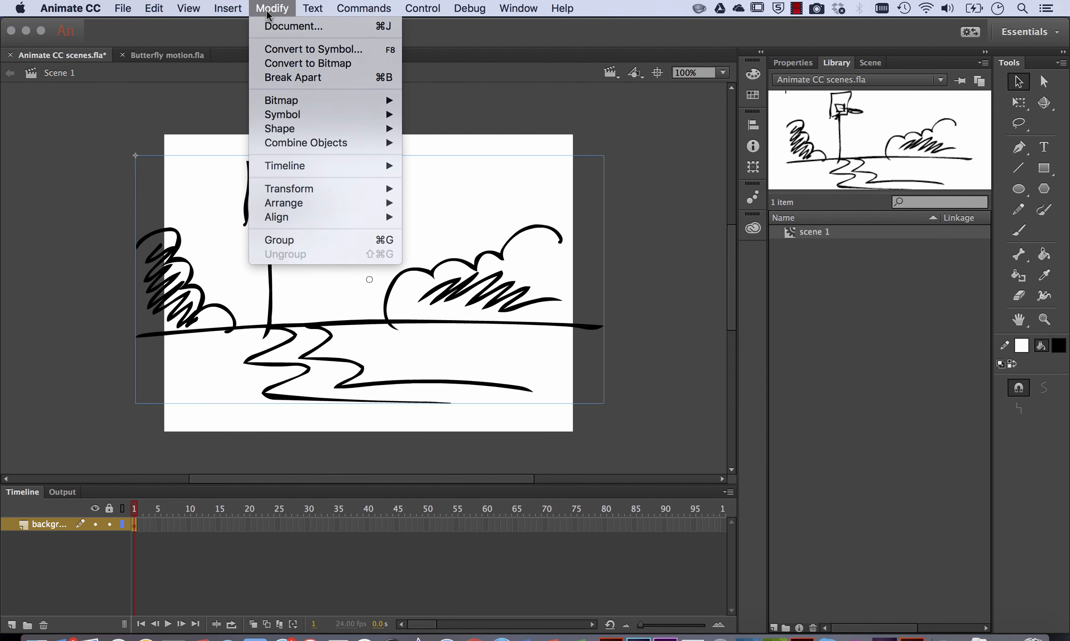
mouse_move(307, 49)
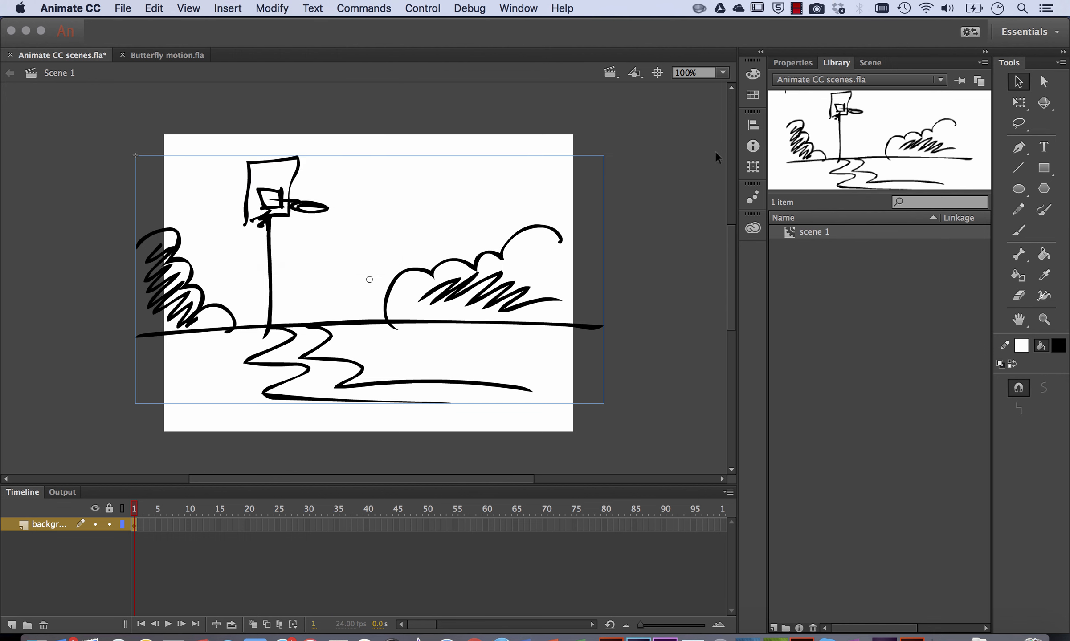
click(818, 240)
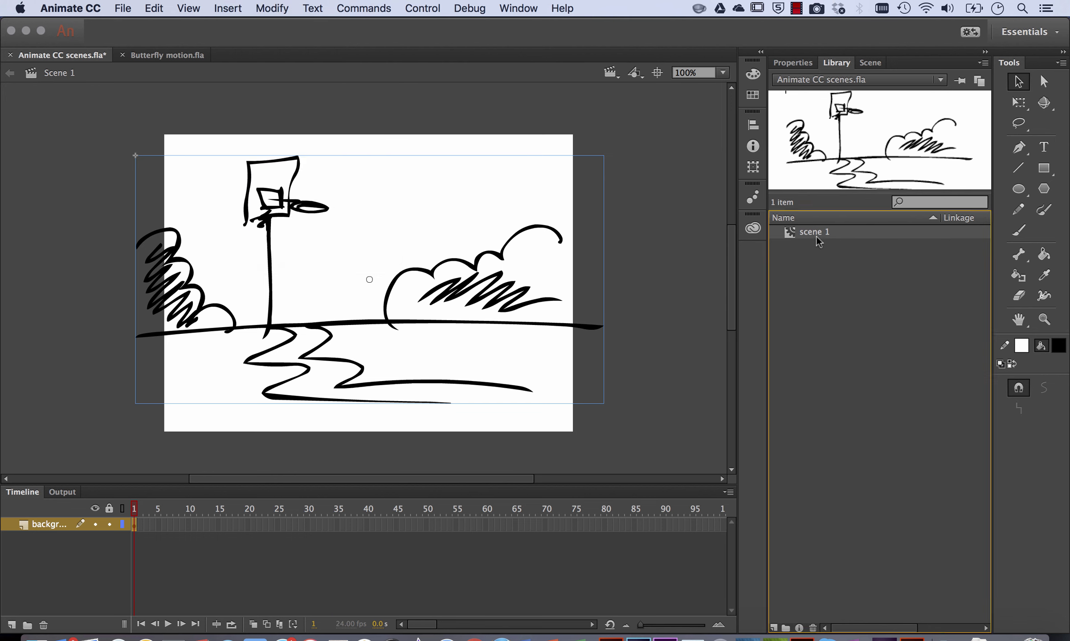
mouse_move(292, 225)
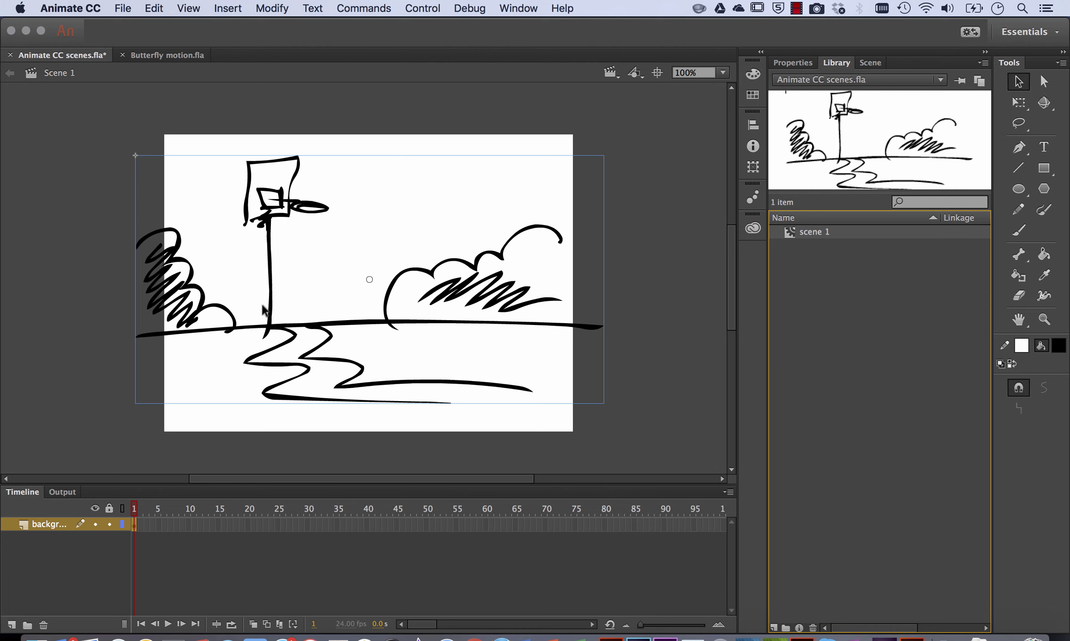
mouse_move(392, 529)
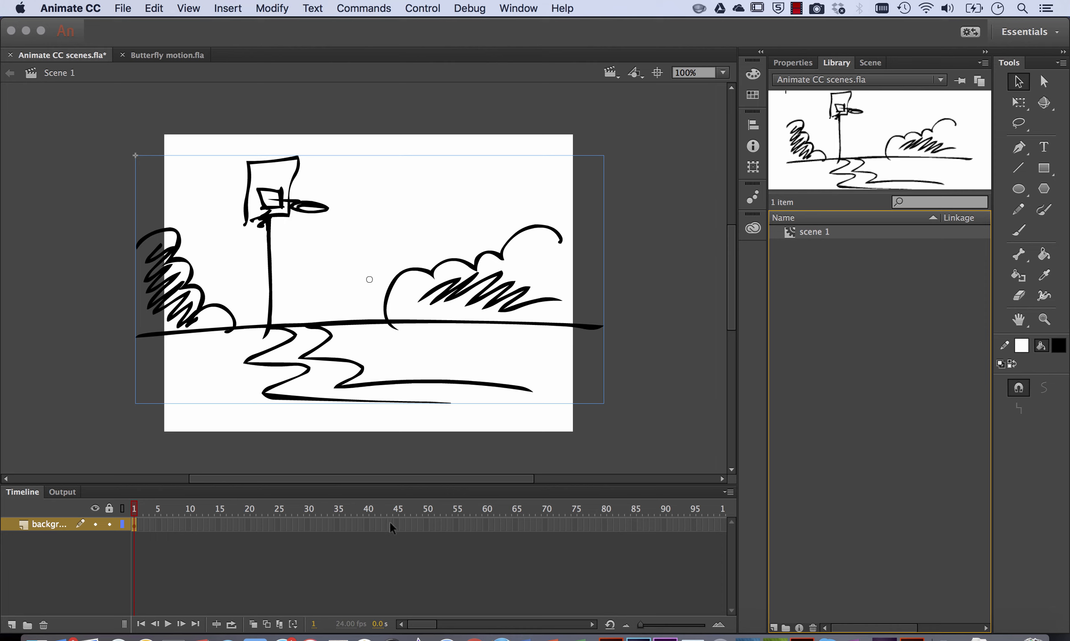
click(426, 524)
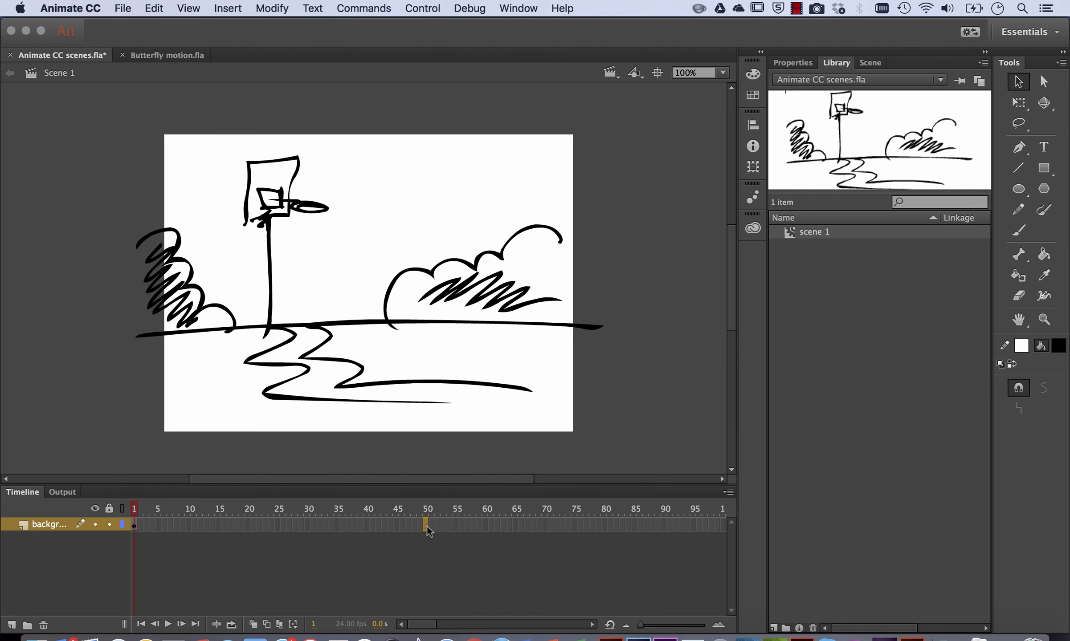
right_click(427, 525)
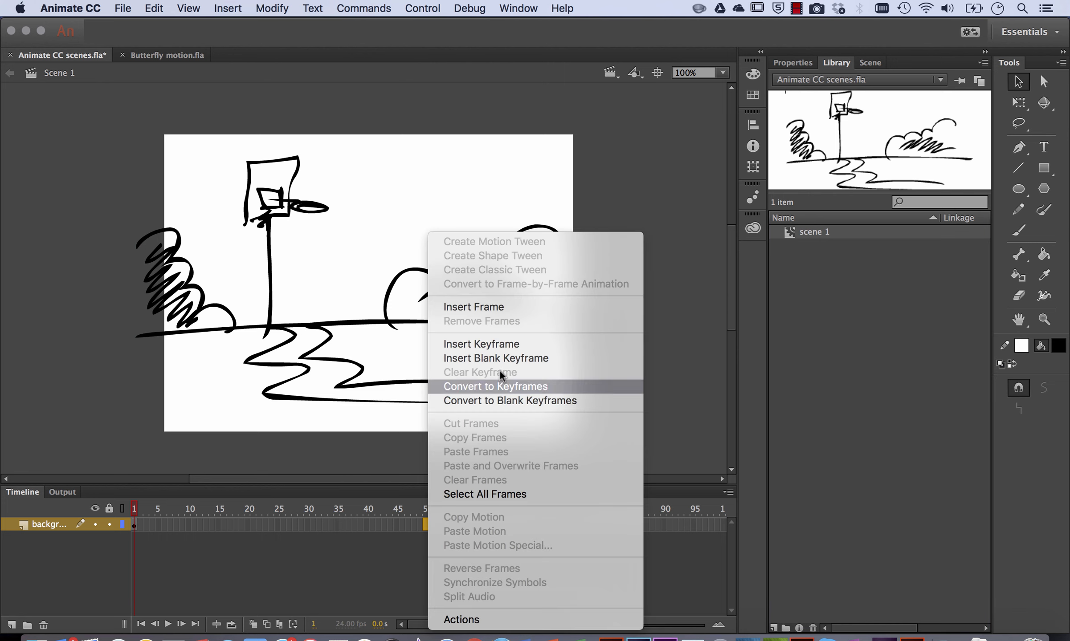
click(495, 387)
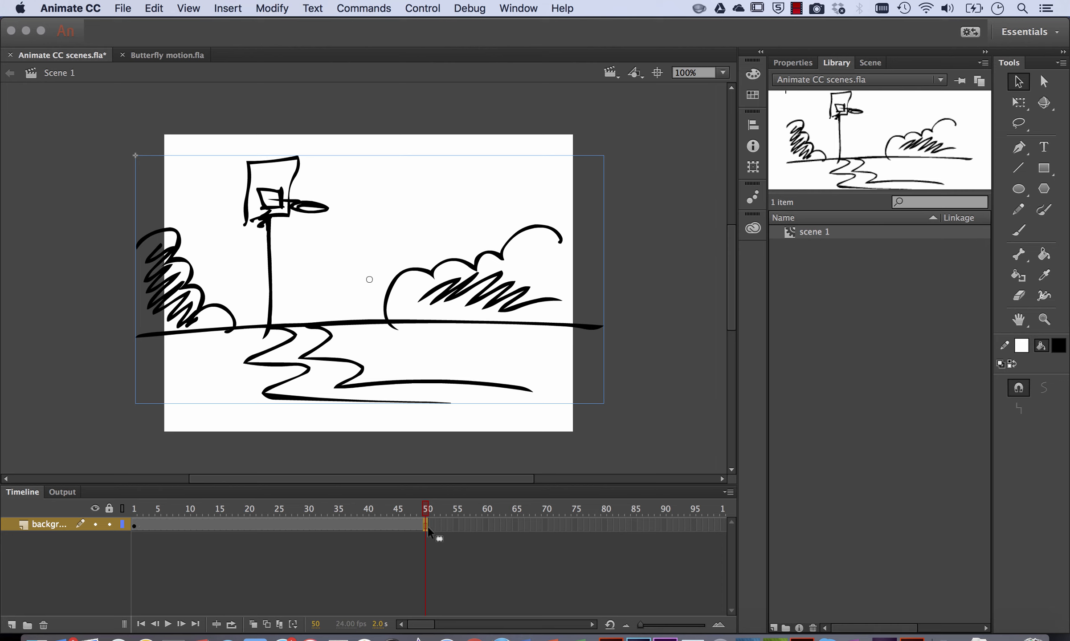
click(235, 509)
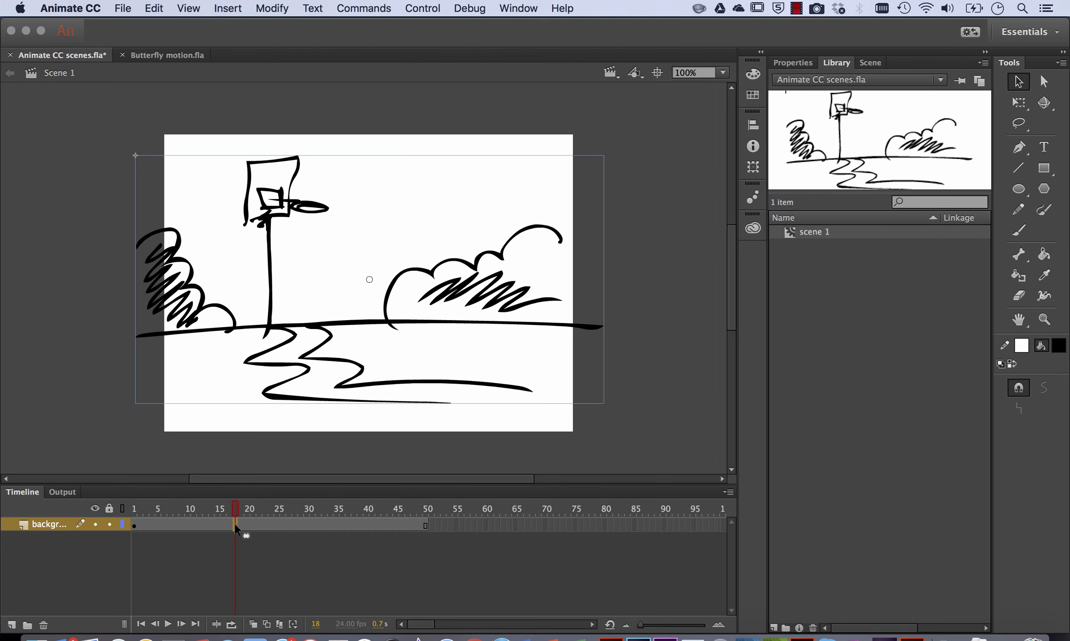
Create a motion tween across the background layer's frames 1 to 50
right_click(234, 524)
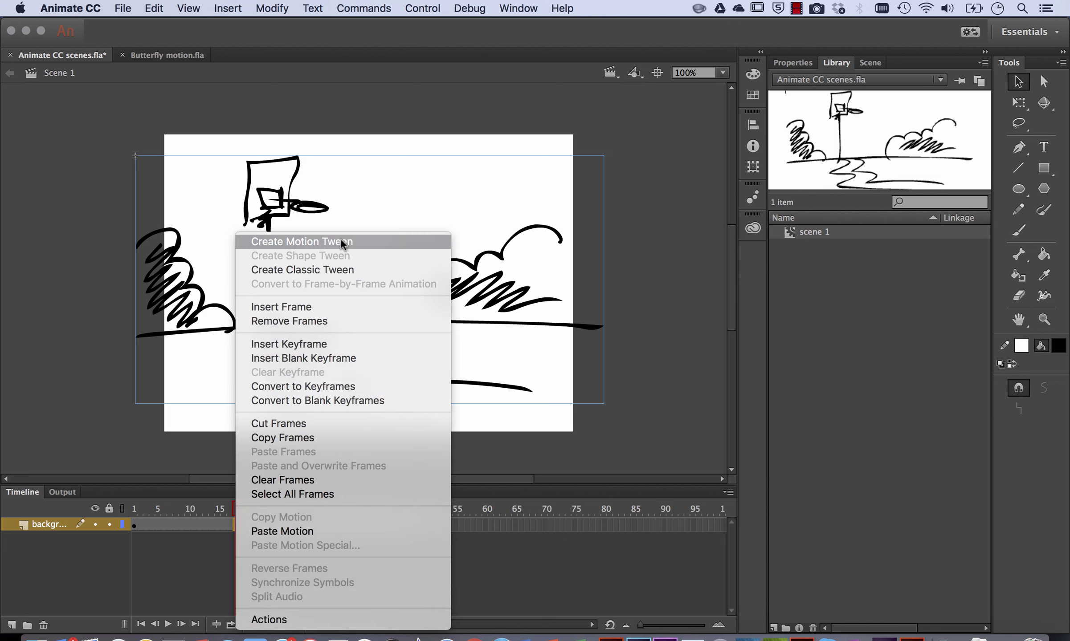
click(301, 241)
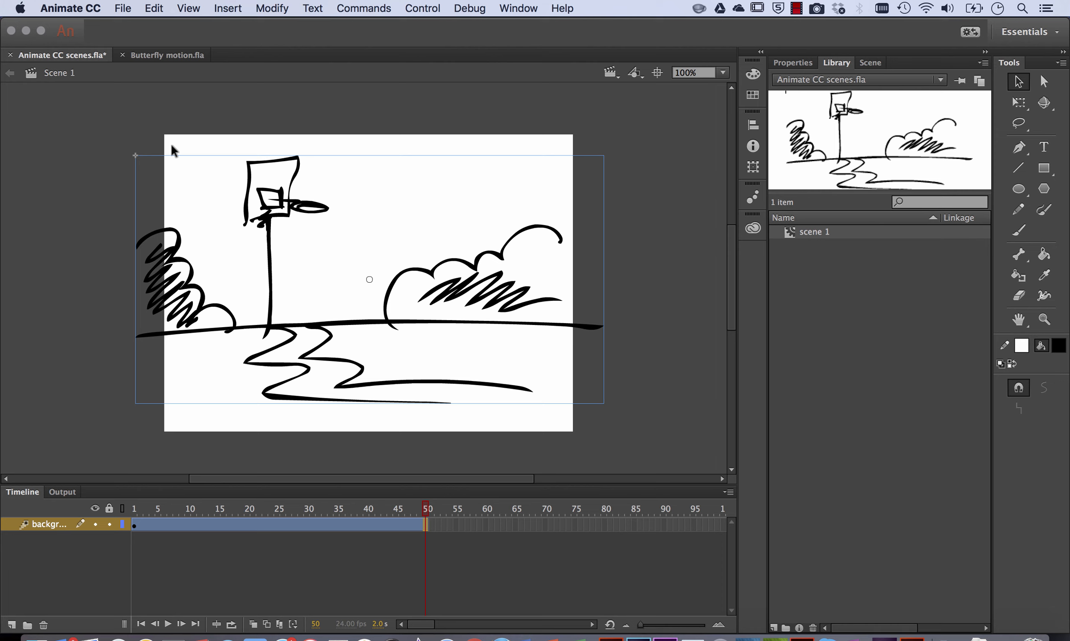
mouse_move(185, 141)
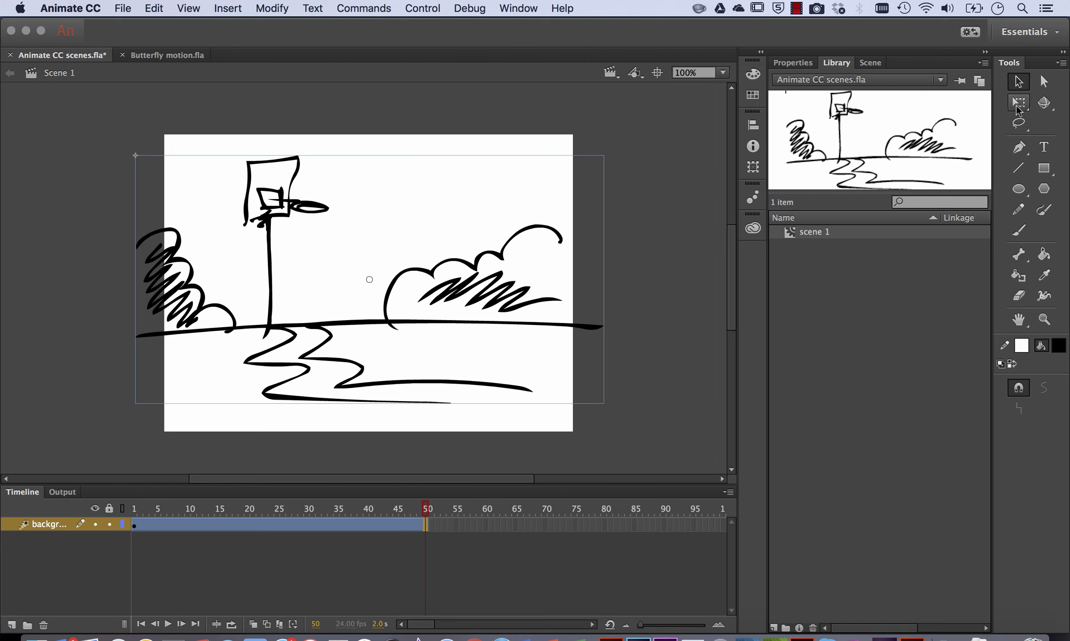
mouse_move(1019, 103)
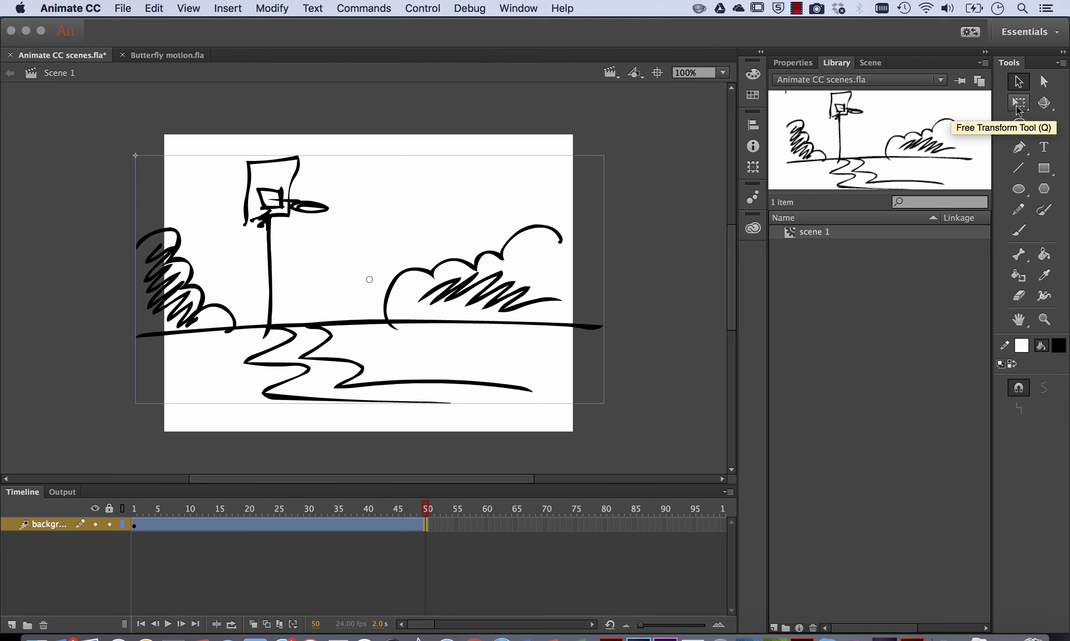
Switch to the Free Transform Tool and reduce the stage view to 50%
click(1019, 103)
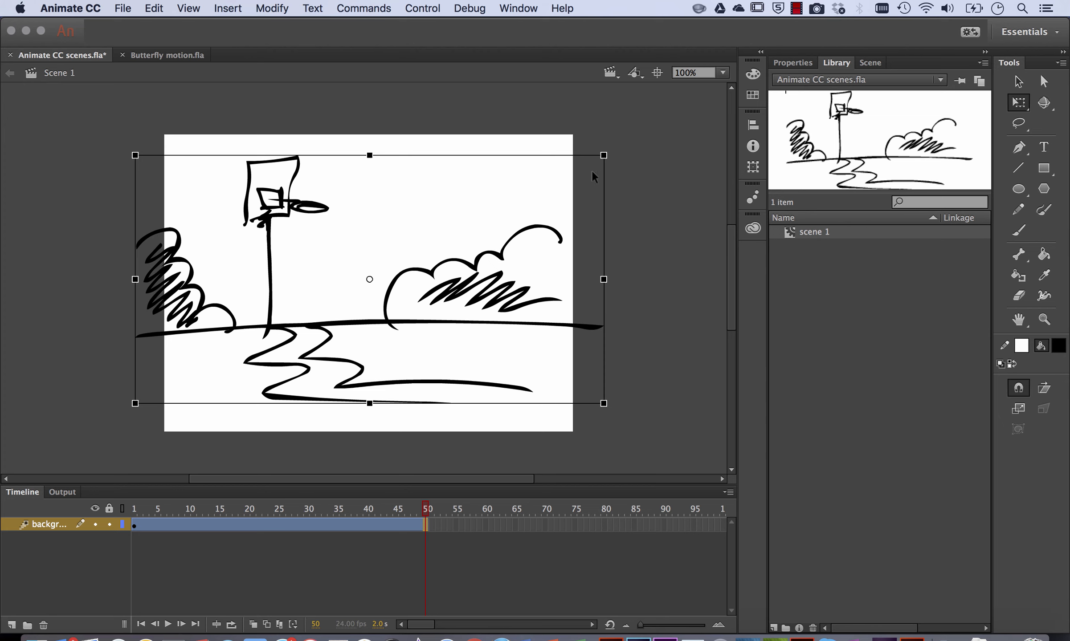
click(721, 73)
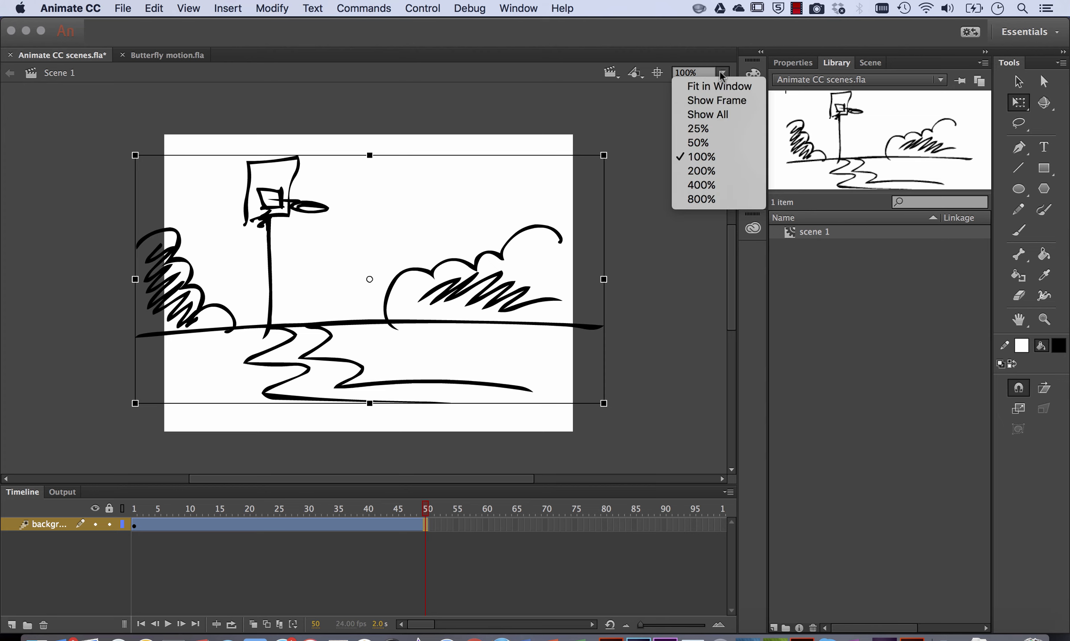
click(697, 142)
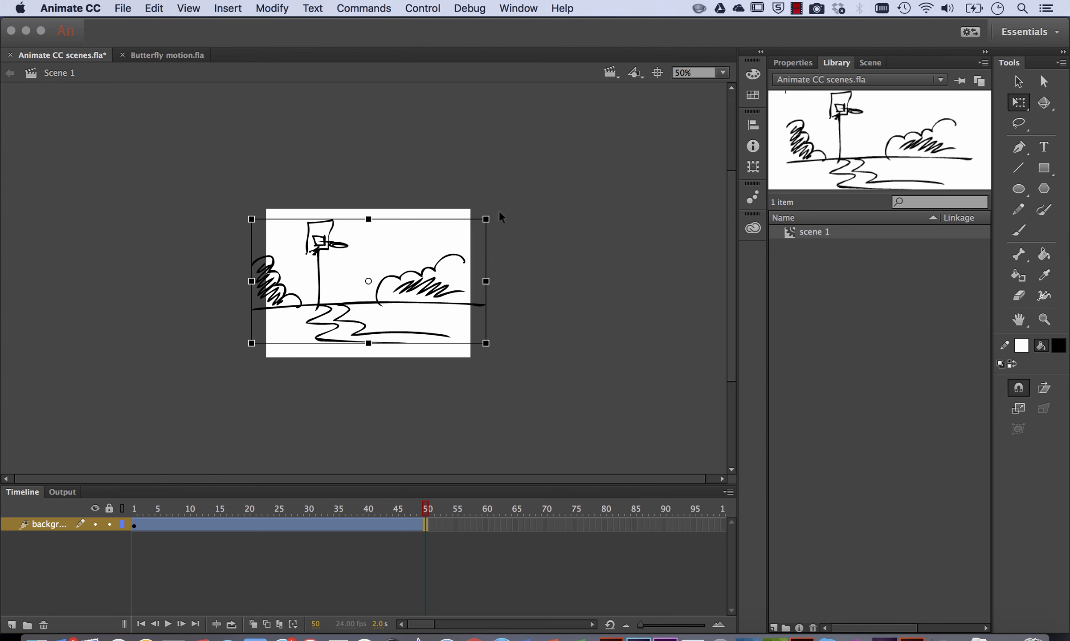
mouse_move(488, 222)
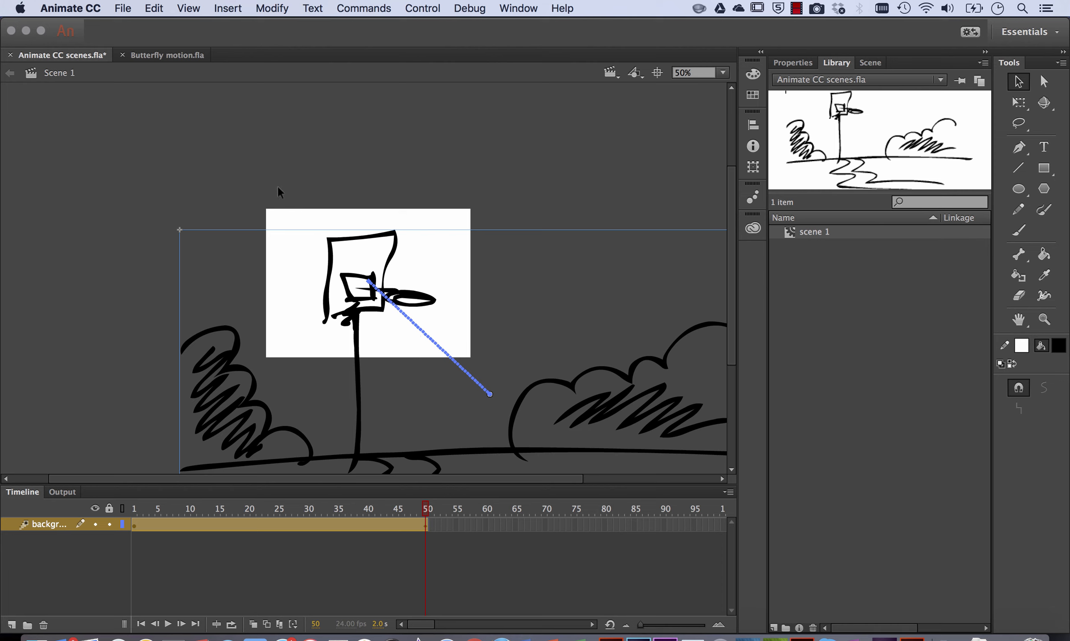
mouse_move(358, 452)
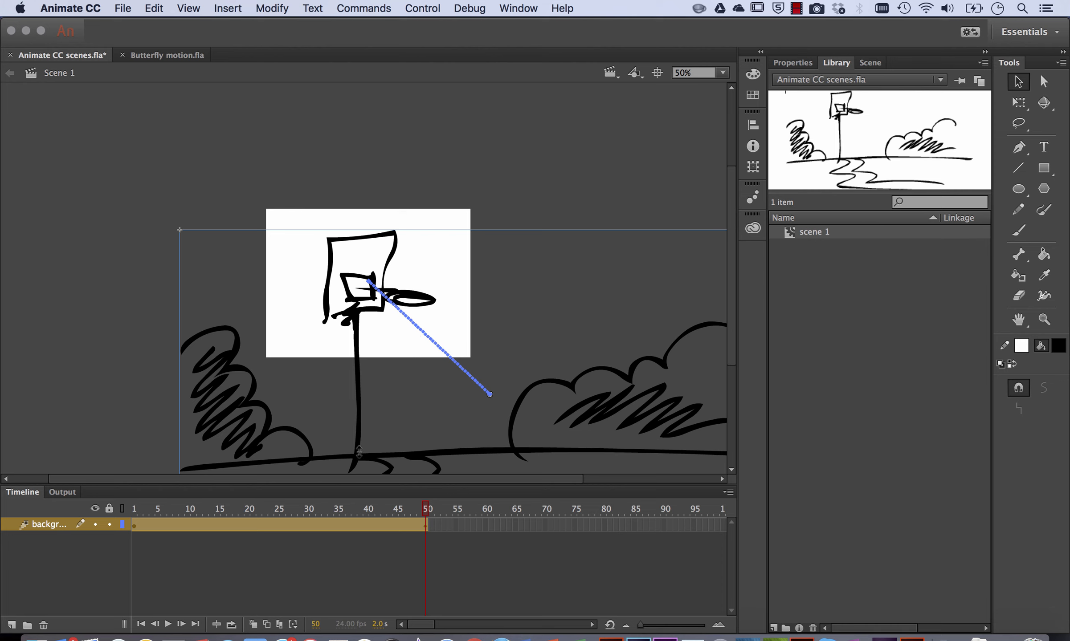
Return to frame 1 and select the tweened background span after the hoop close-up is set
click(413, 509)
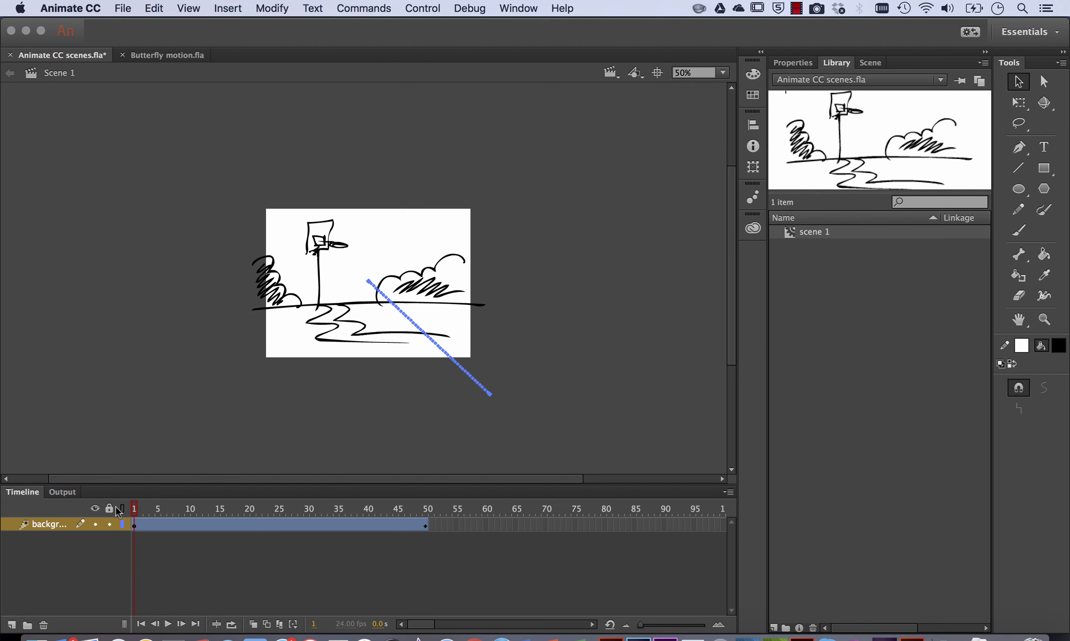
click(280, 526)
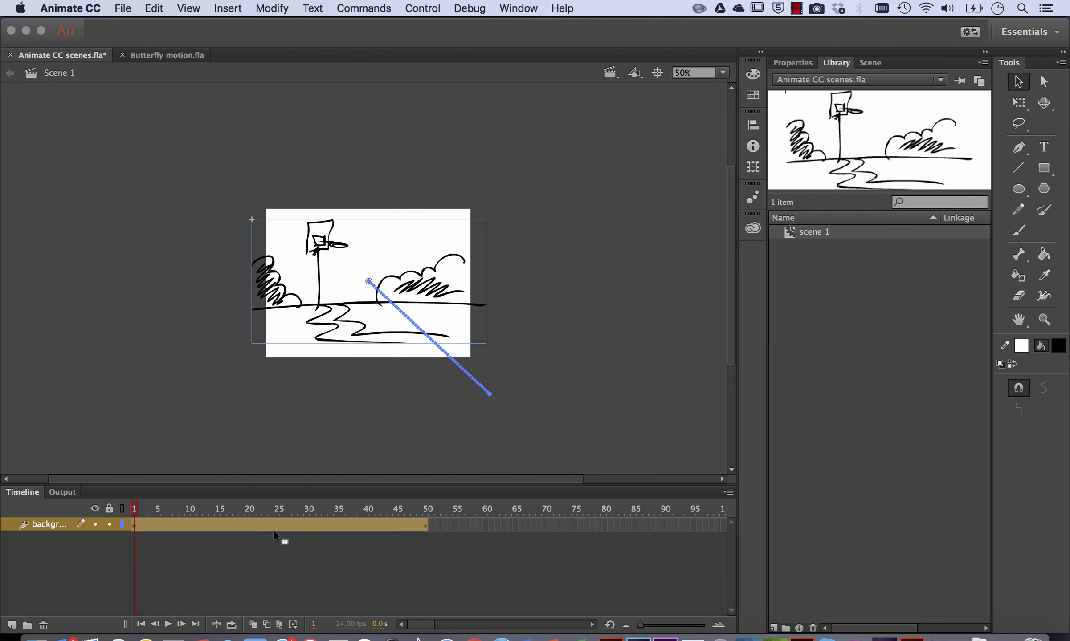